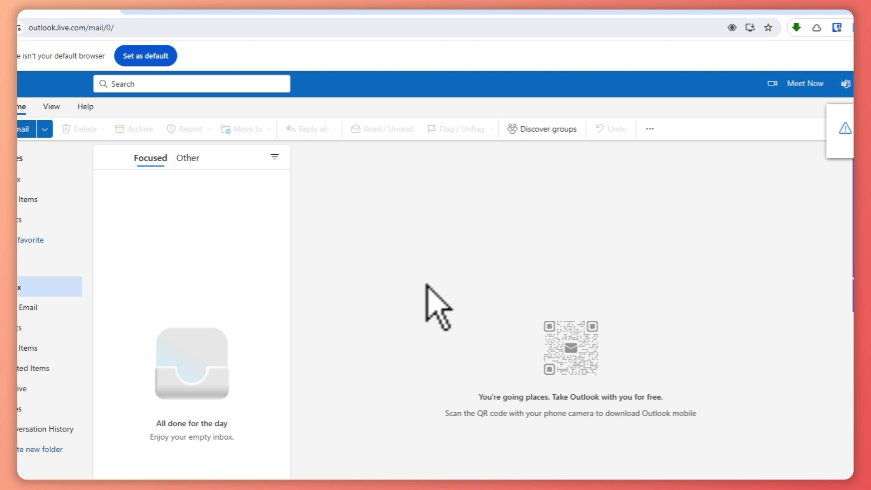
mouse_move(410, 308)
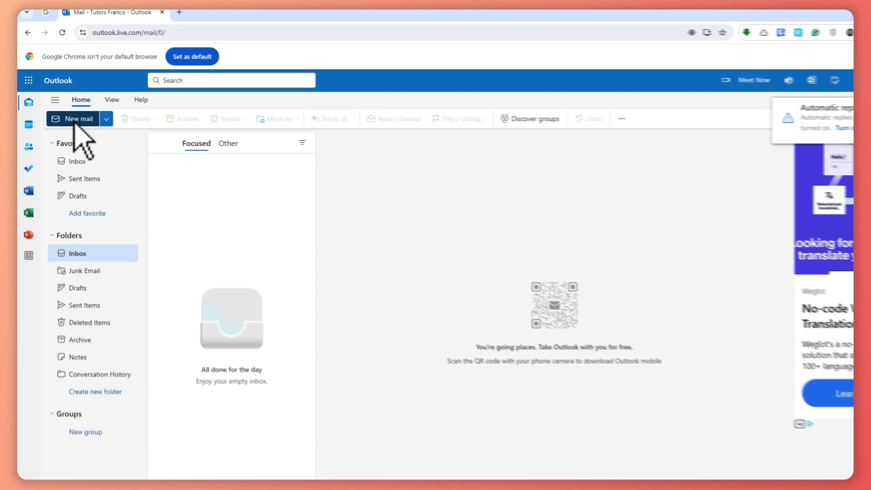
left_click(78, 118)
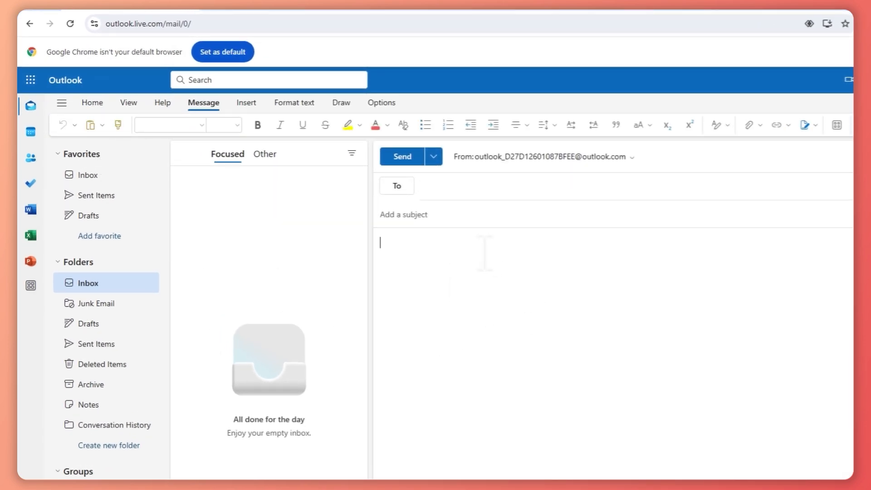
key("ctrl+v")
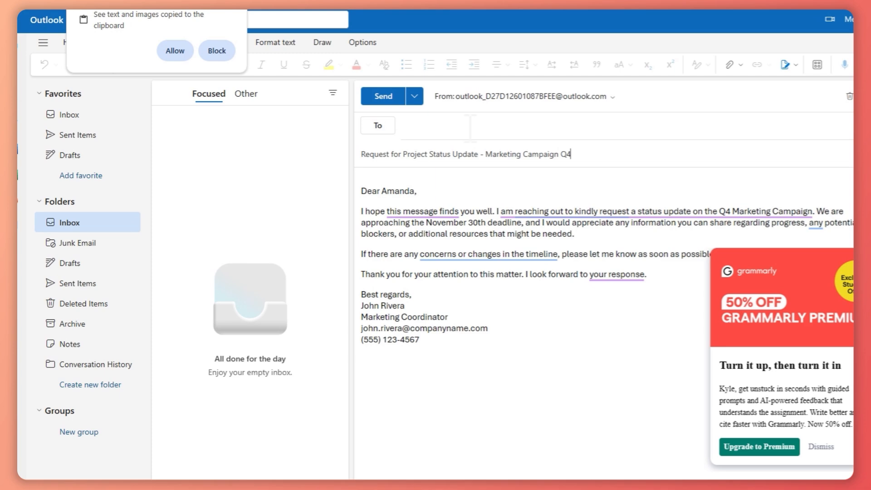
type("sample@")
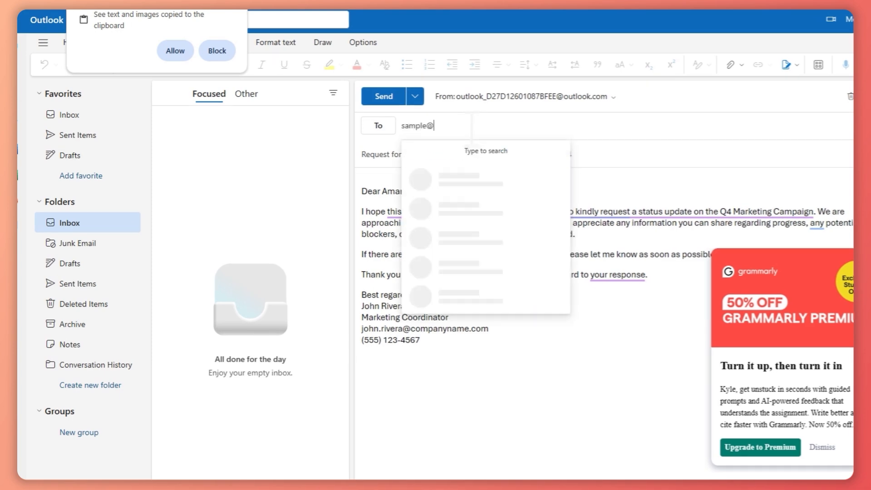
type("gmail.com")
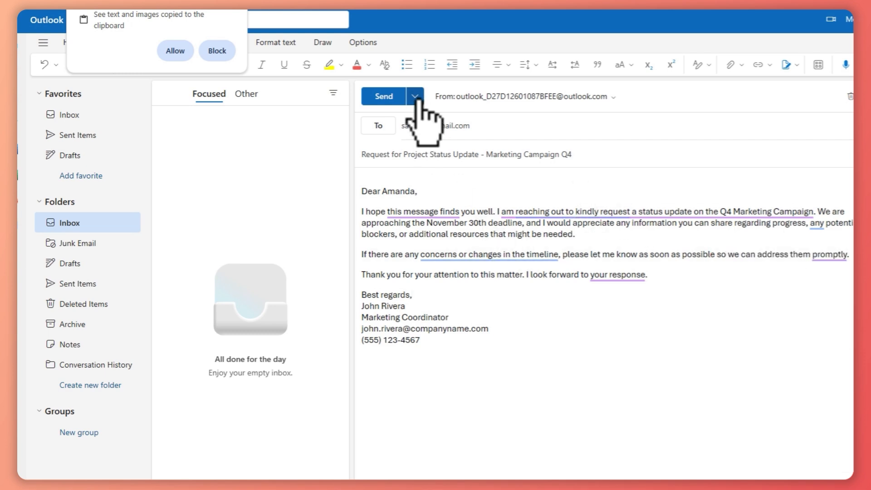
Choose Schedule send from the Send dropdown options
left_click(413, 96)
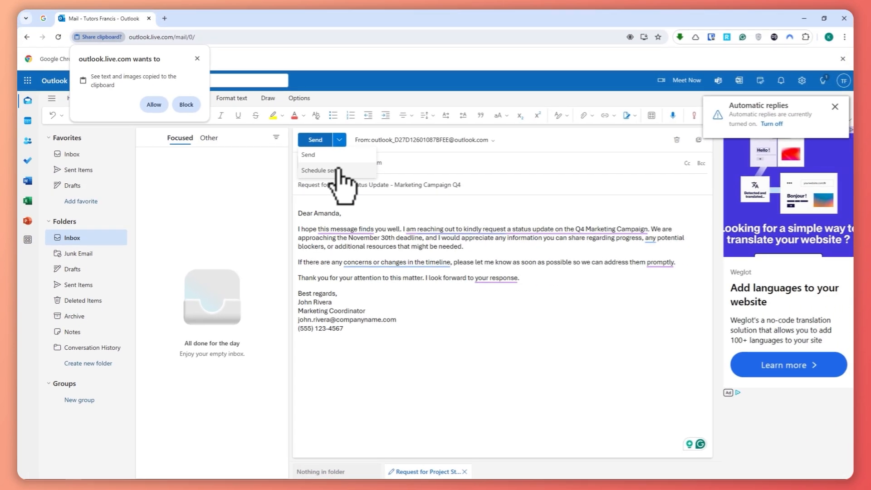
left_click(318, 170)
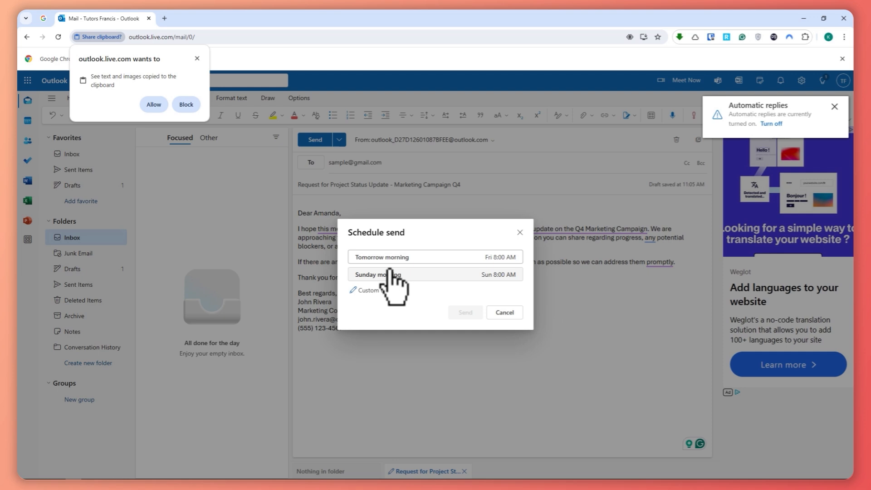
Set a custom send time of August 29 at 8:00 AM and confirm the schedule
left_click(366, 289)
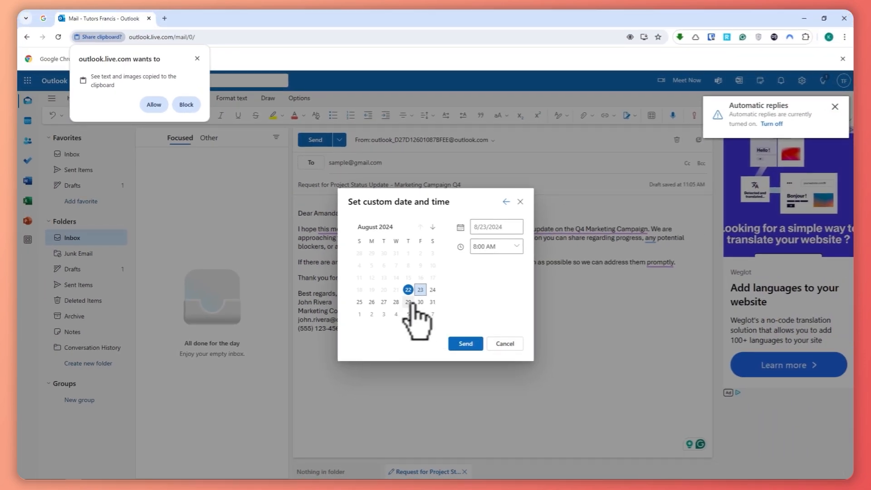
left_click(407, 301)
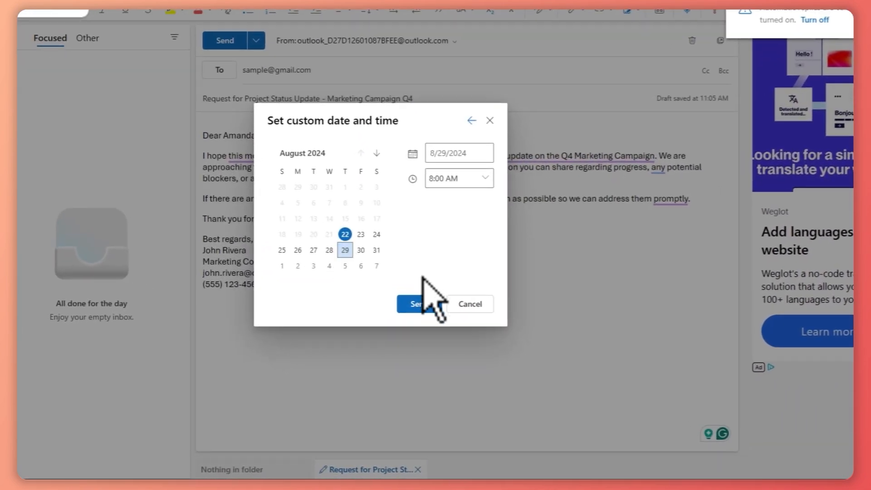
left_click(415, 304)
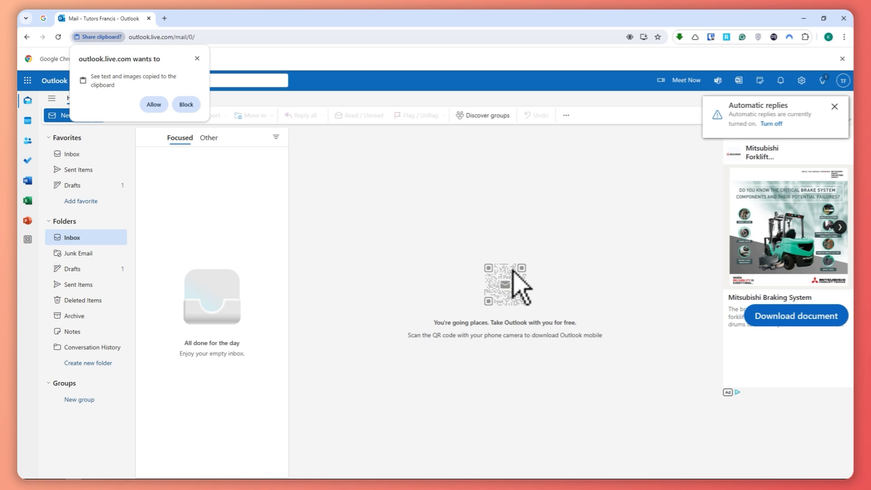
mouse_move(380, 227)
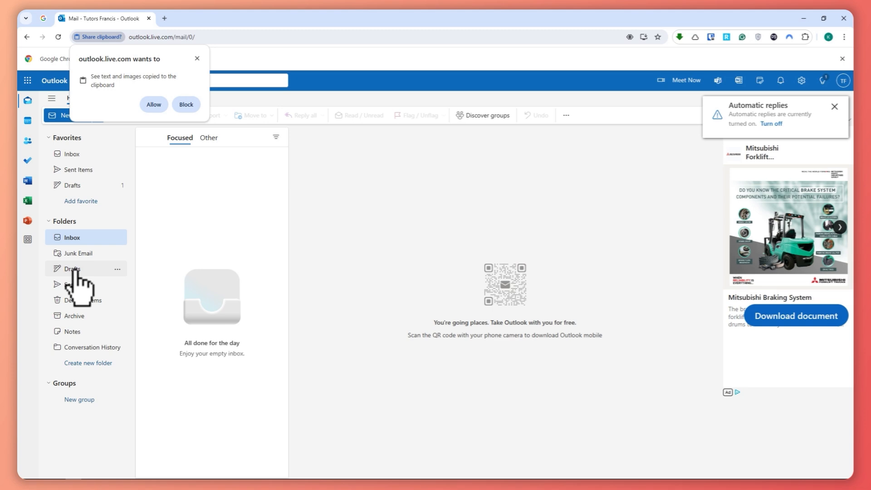
Switch to the Drafts folder in the folder pane
left_click(72, 268)
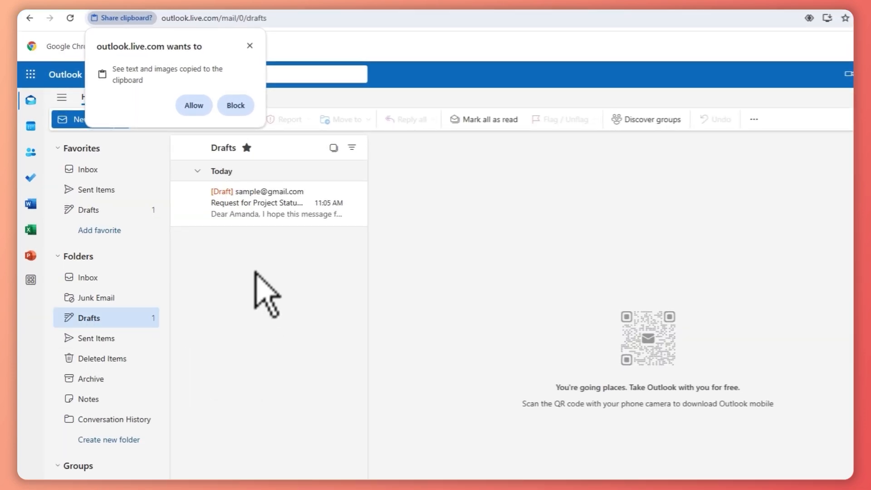
mouse_move(255, 208)
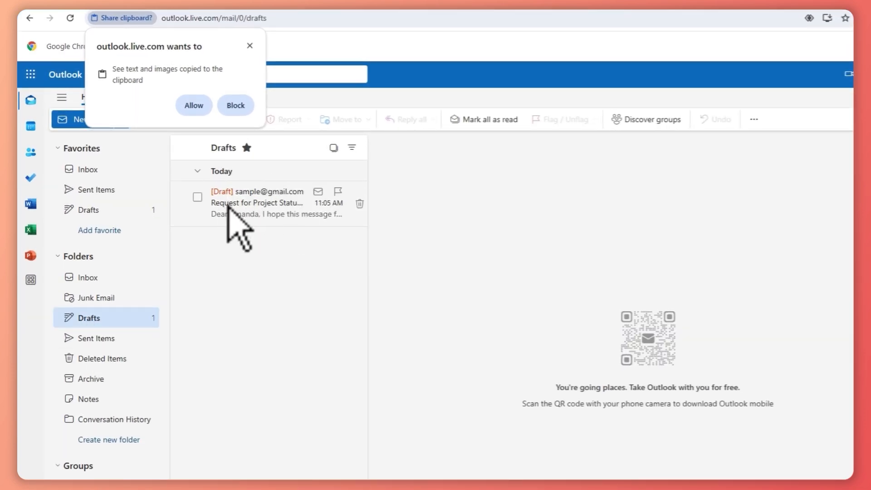
mouse_move(258, 239)
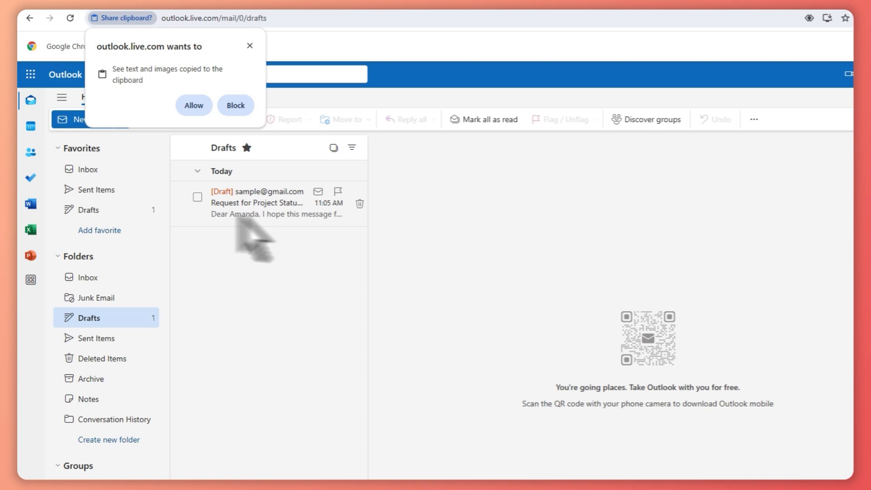
Open the scheduled draft and choose Modify Email from its schedule options
left_click(262, 203)
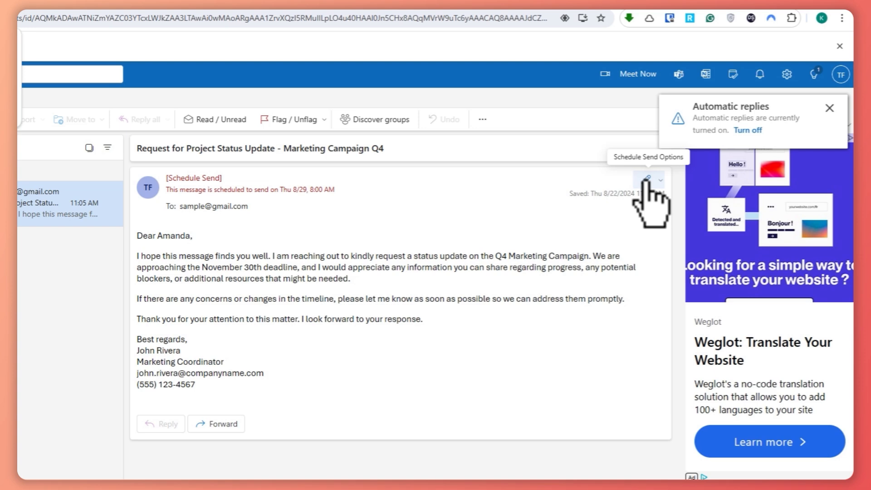
left_click(660, 179)
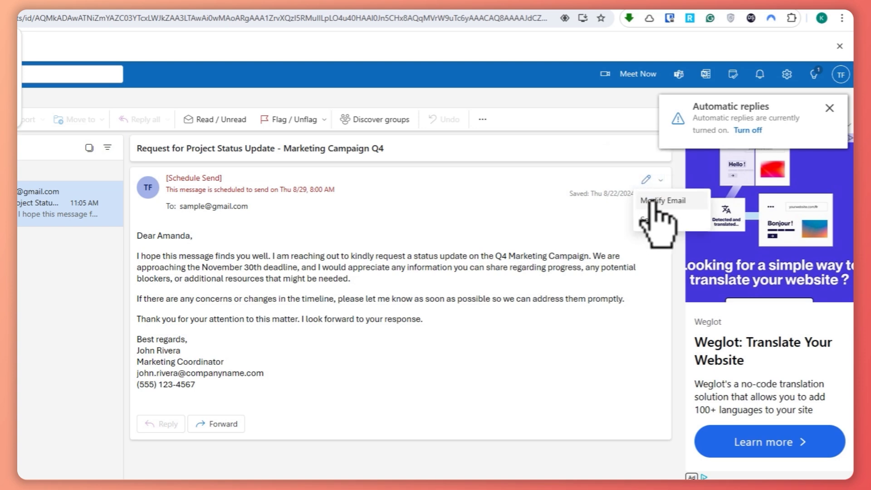
left_click(660, 200)
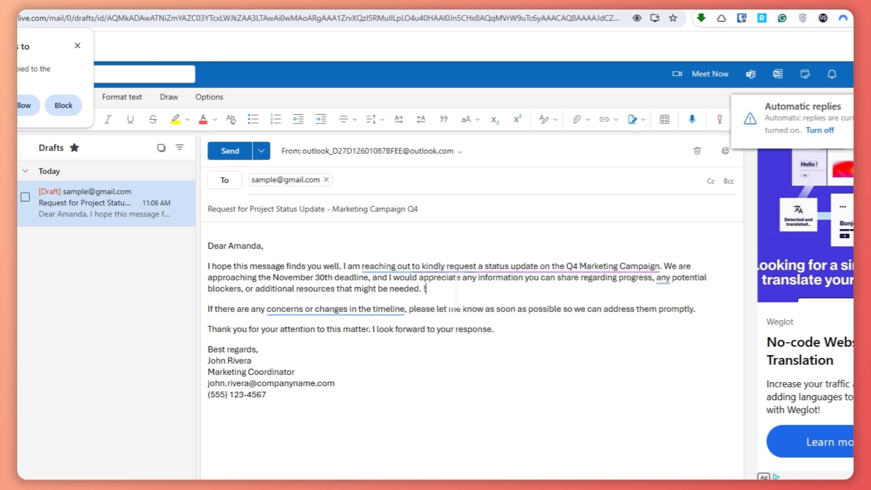
Append '!!!' to the first paragraph and re-save the Thu 8/29 8:00 AM schedule
type("!!! !")
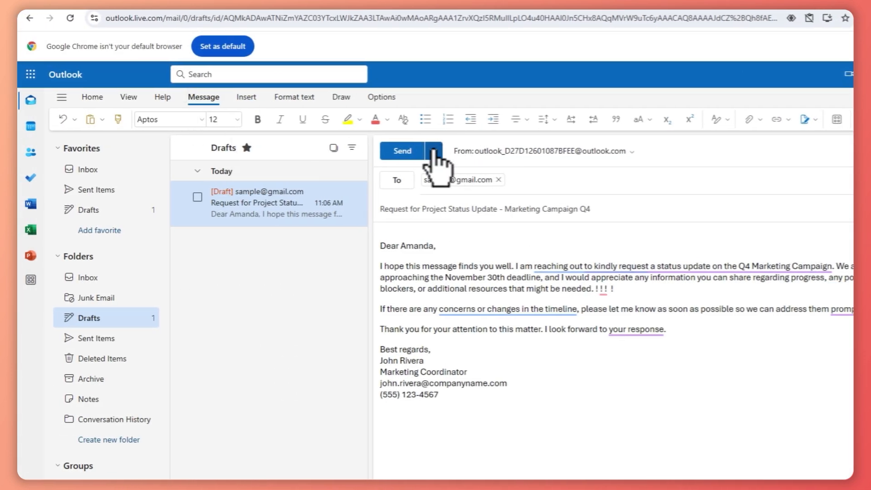
left_click(434, 151)
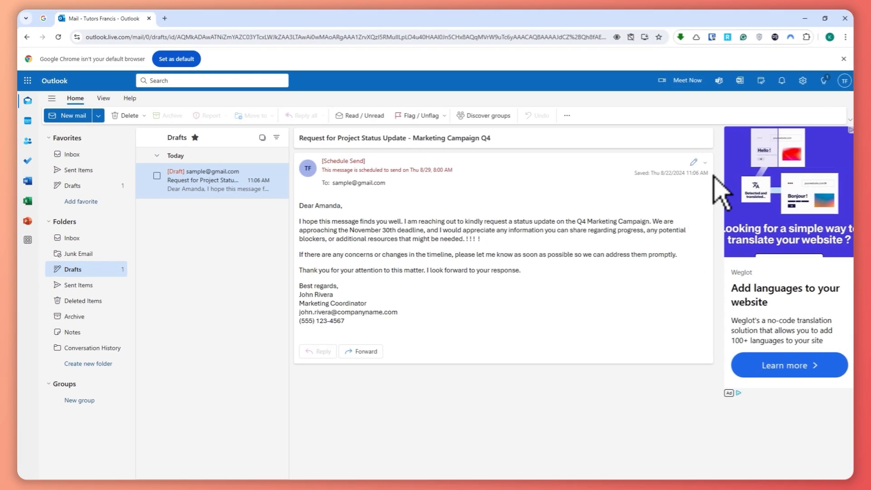
left_click(702, 165)
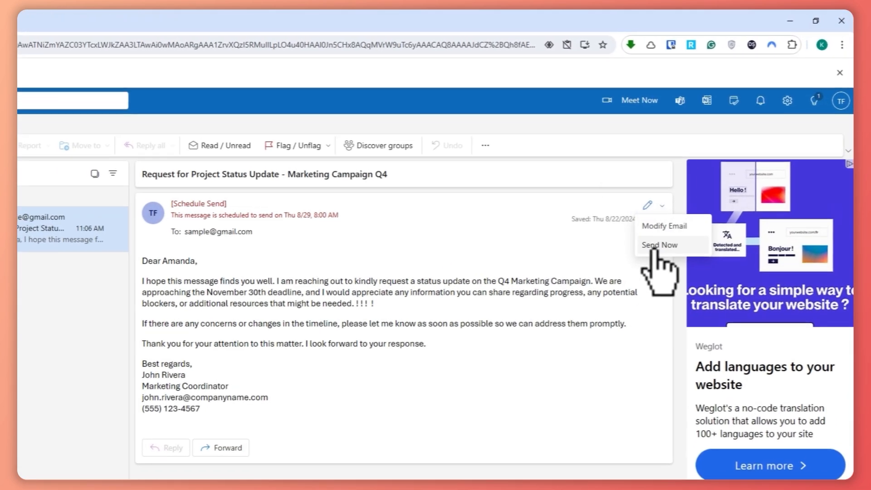